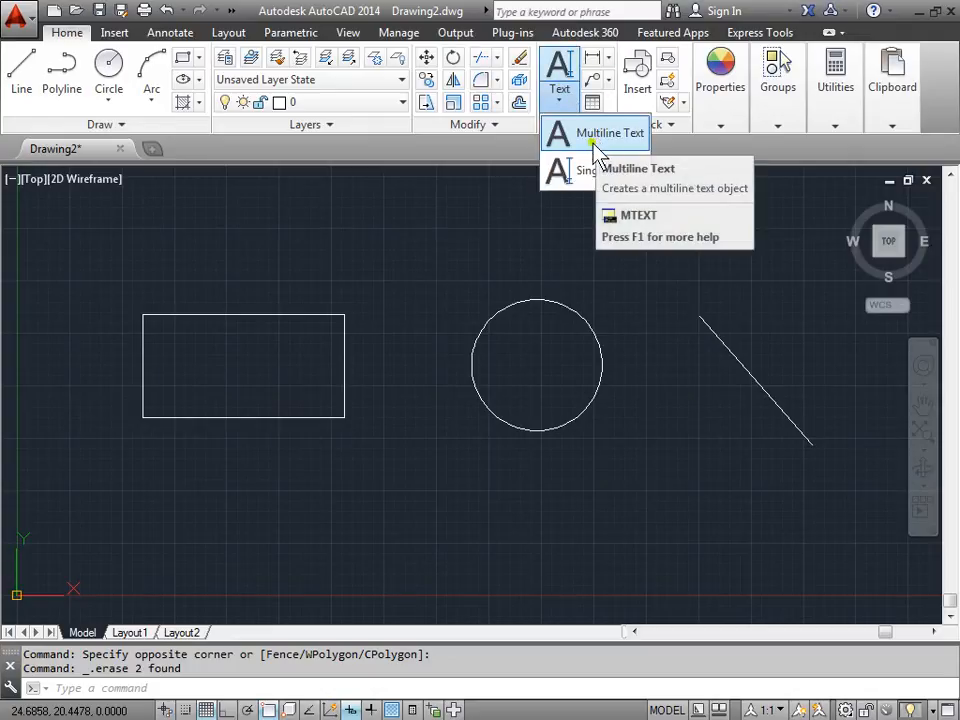
Step: Choose Single Line Text from the Text dropdown on the Home tab
left_click(627, 132)
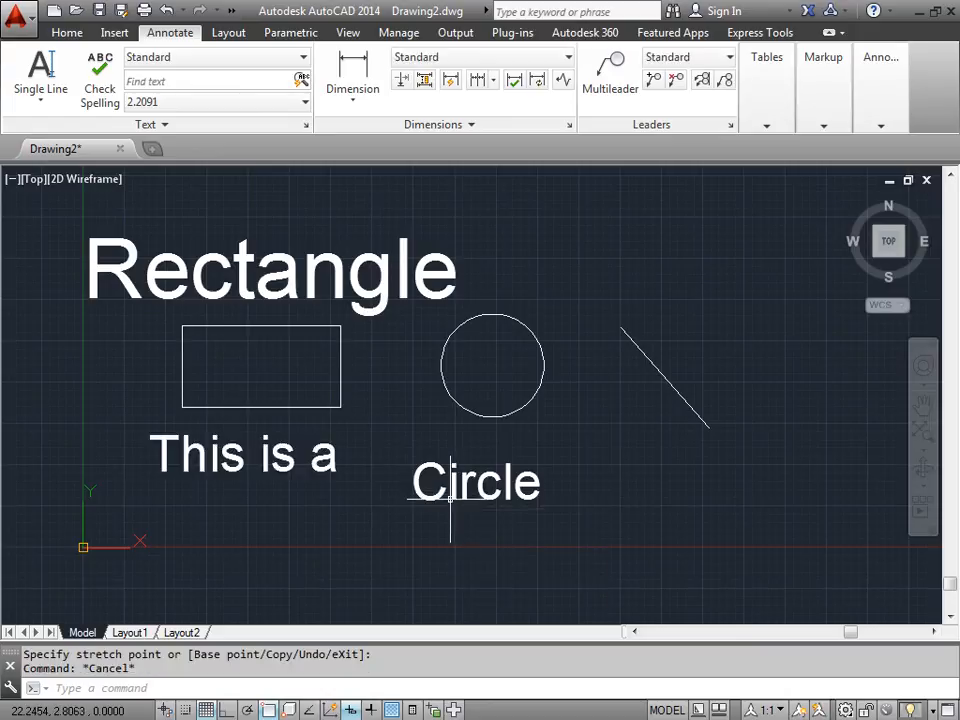
Step: Drag the 'Circle' label down and right to sit below the line
left_click_drag(475, 482, 675, 518)
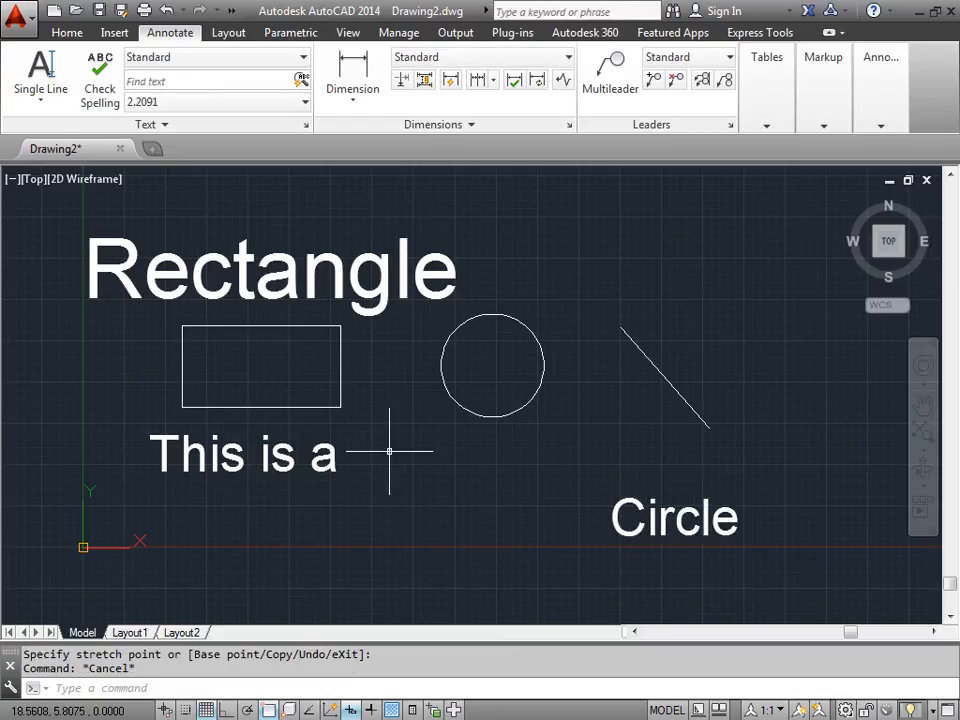